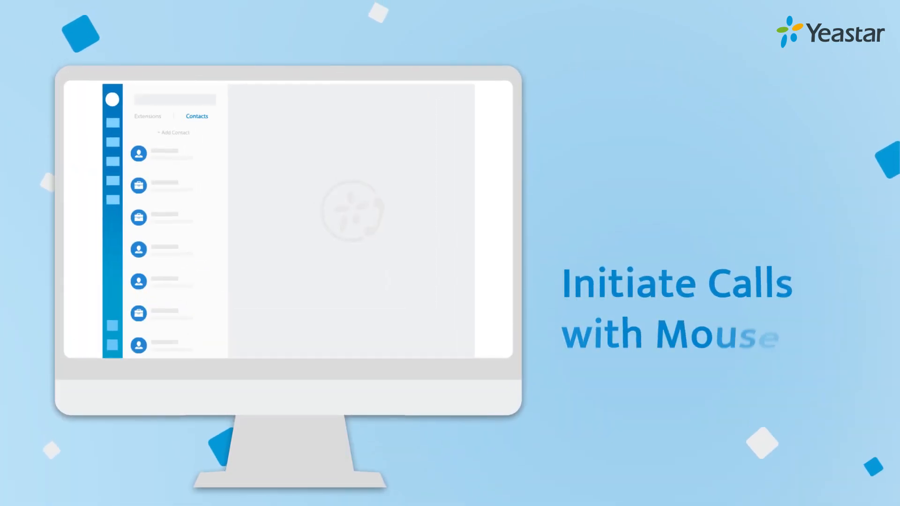
- Advance the Yeastar promo to reach the S-Series PBX web interface Settings overview
left_click(173, 161)
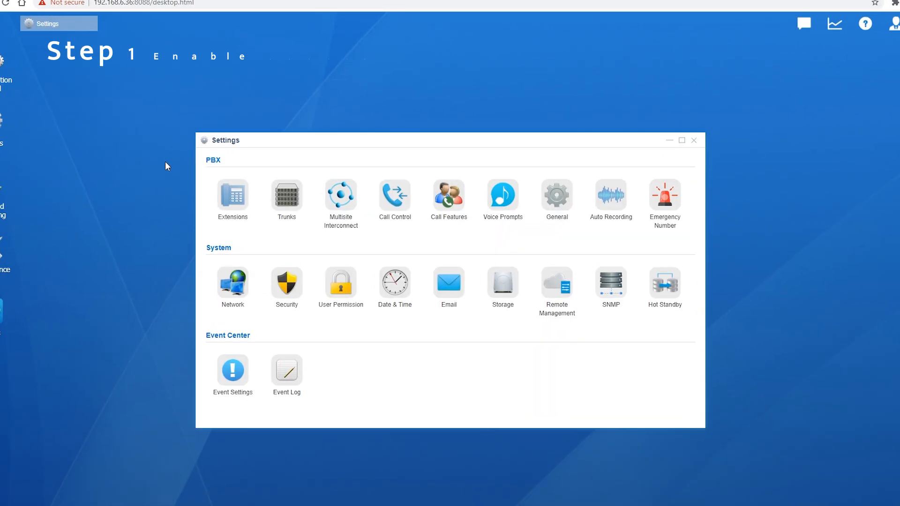
- Enable uaCSTA under General > SIP > Advanced and save the PBX settings
left_click(556, 195)
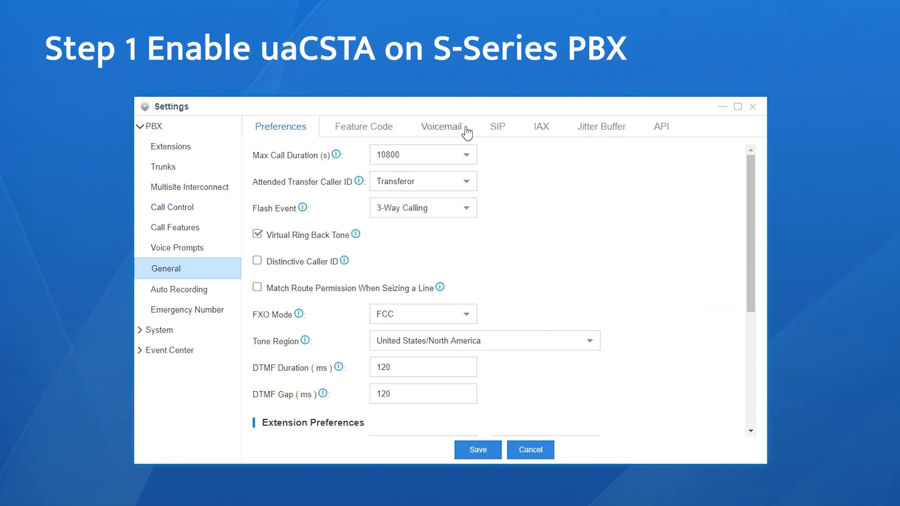
left_click(496, 126)
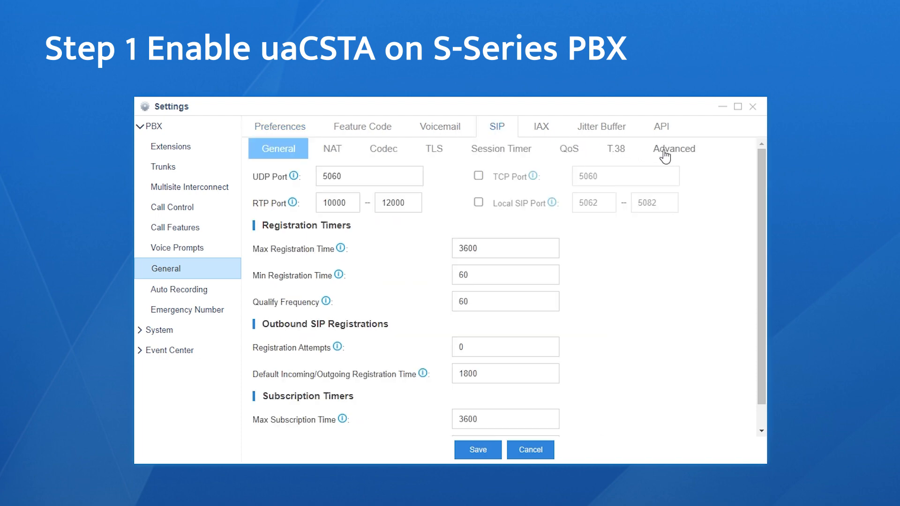
left_click(673, 149)
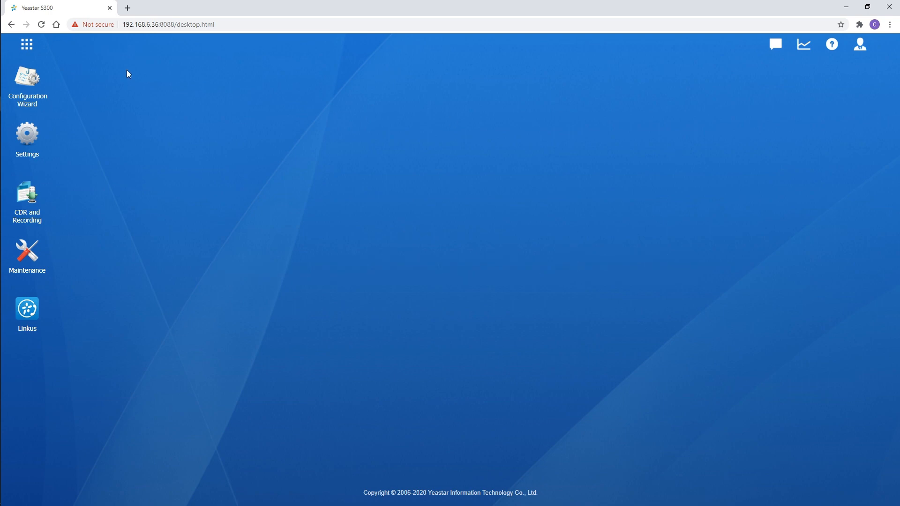
- In Auto Provisioning, enable Line1 of the Yealink SIP-T53W with extension 1000 and save
left_click(26, 44)
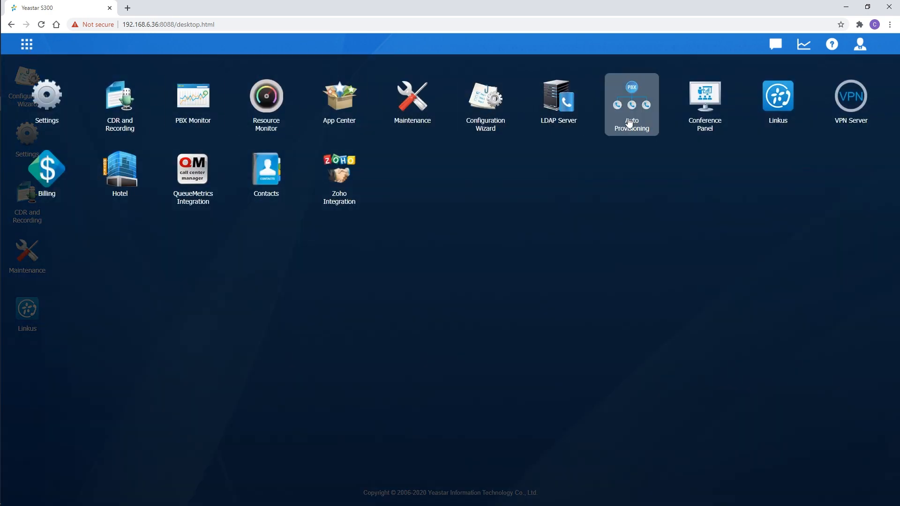
left_click(630, 103)
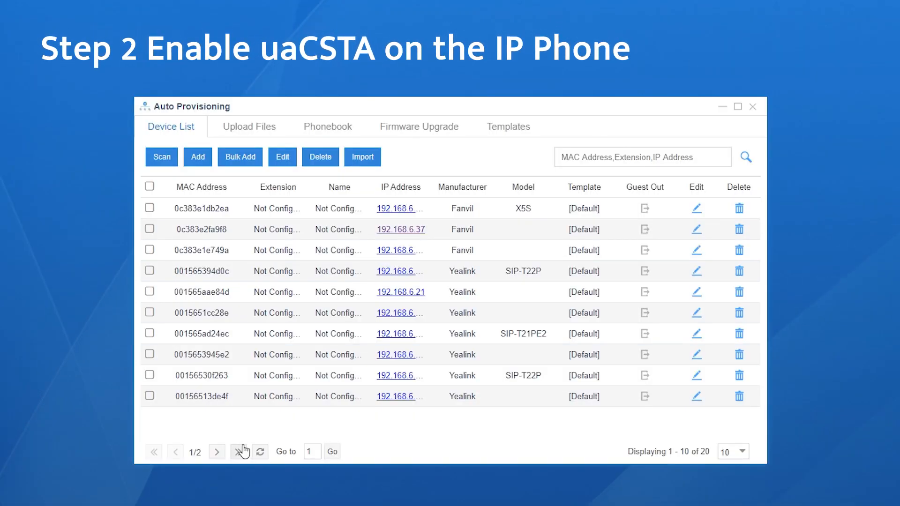
left_click(241, 452)
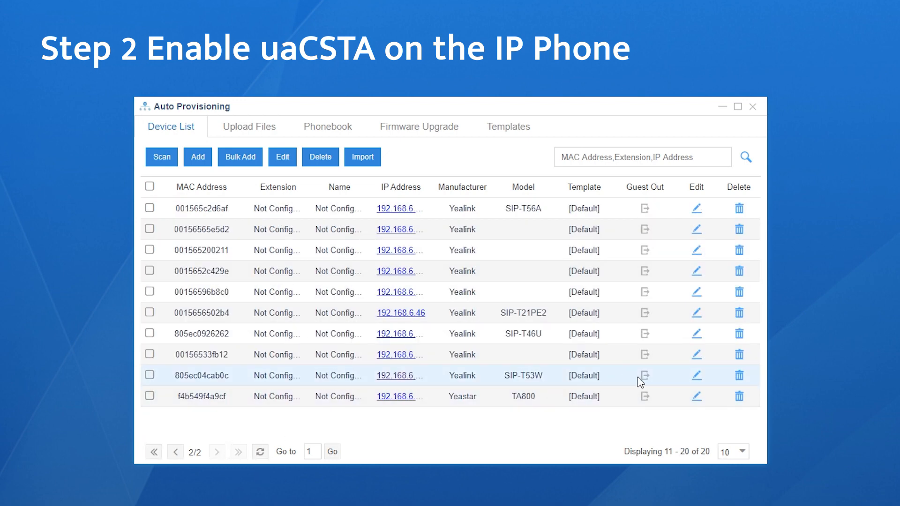
left_click(696, 375)
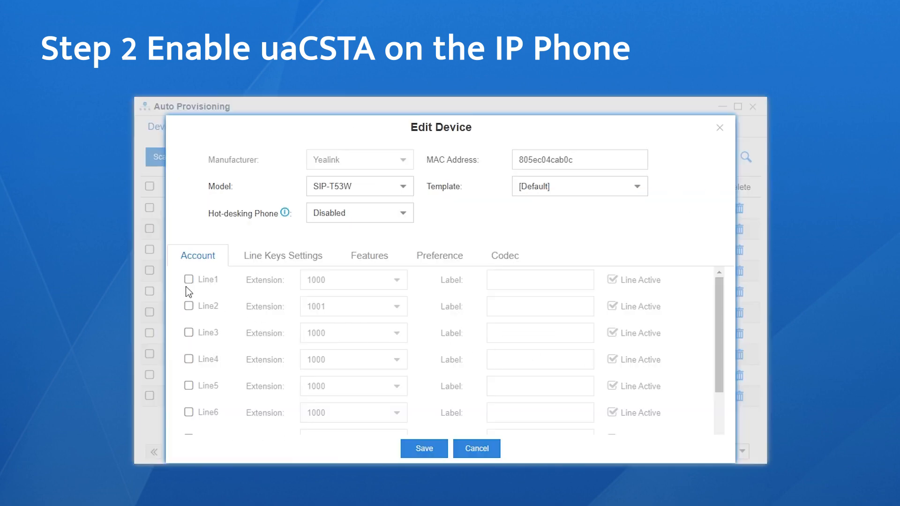
left_click(188, 280)
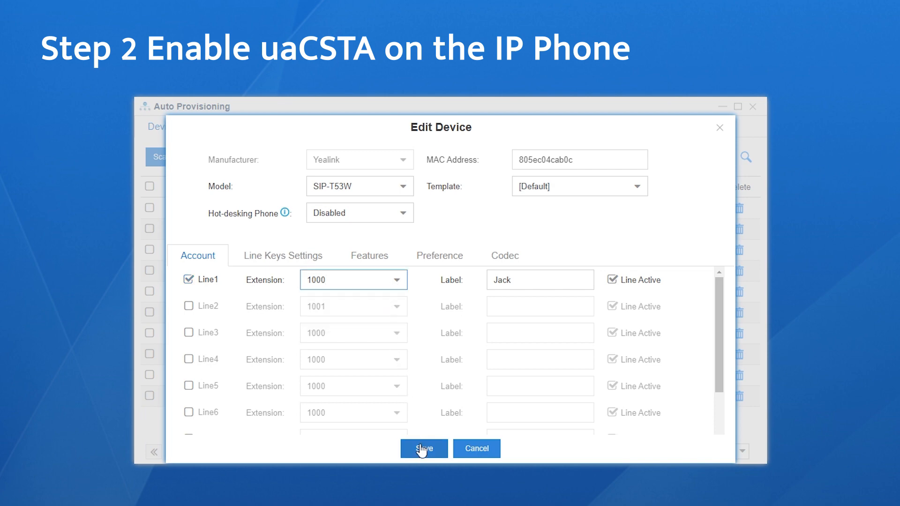
left_click(424, 448)
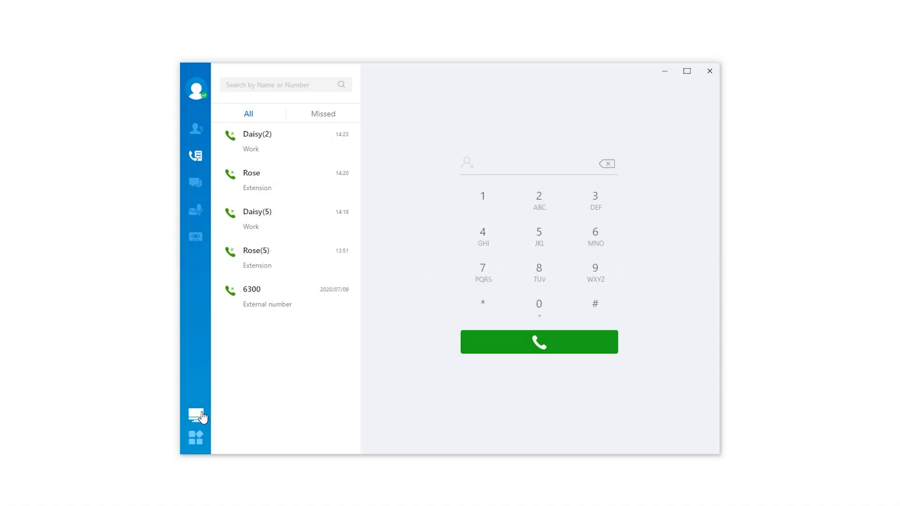
- Switch to CTI control of the Yealink SIP-T53W and answer the incoming call
left_click(196, 415)
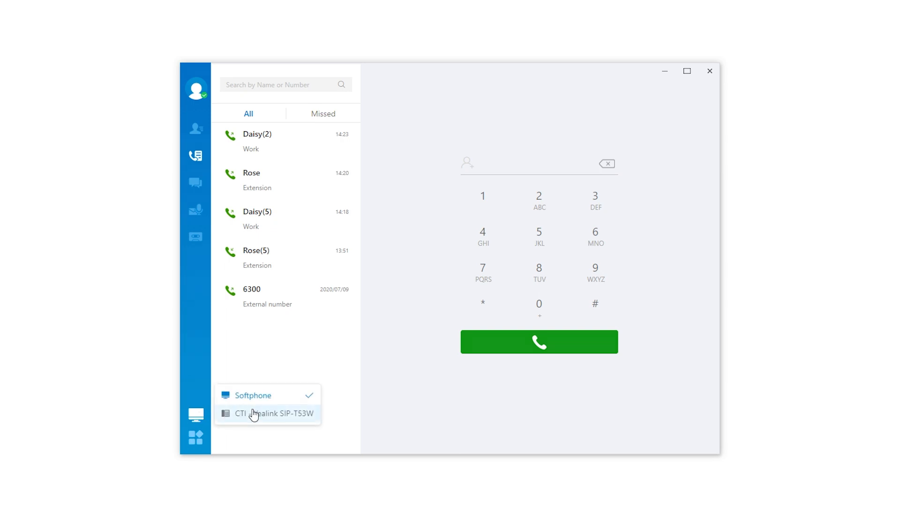
left_click(267, 414)
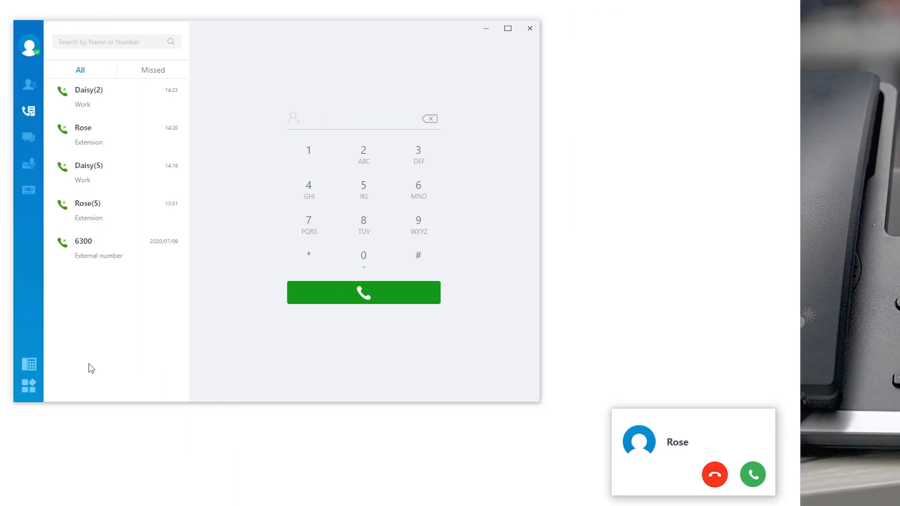
left_click(753, 474)
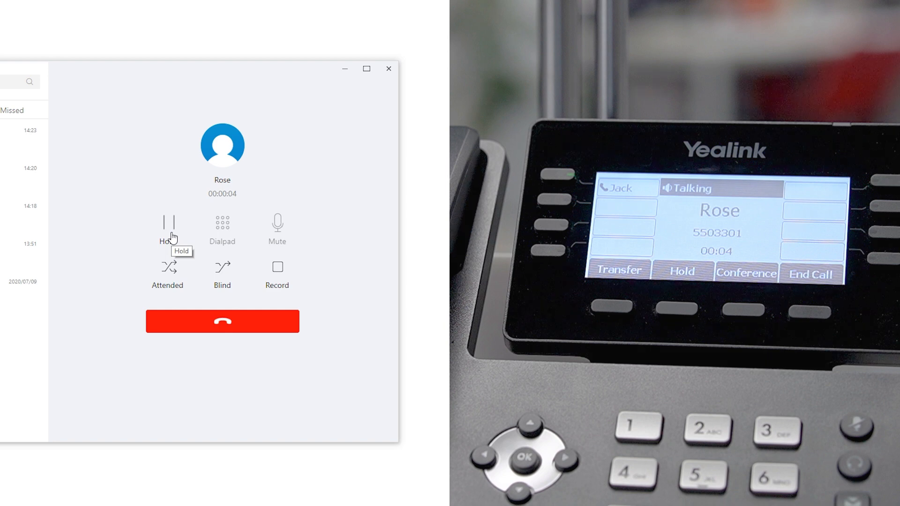
- Hold the call, resume it, then hang up
left_click(168, 223)
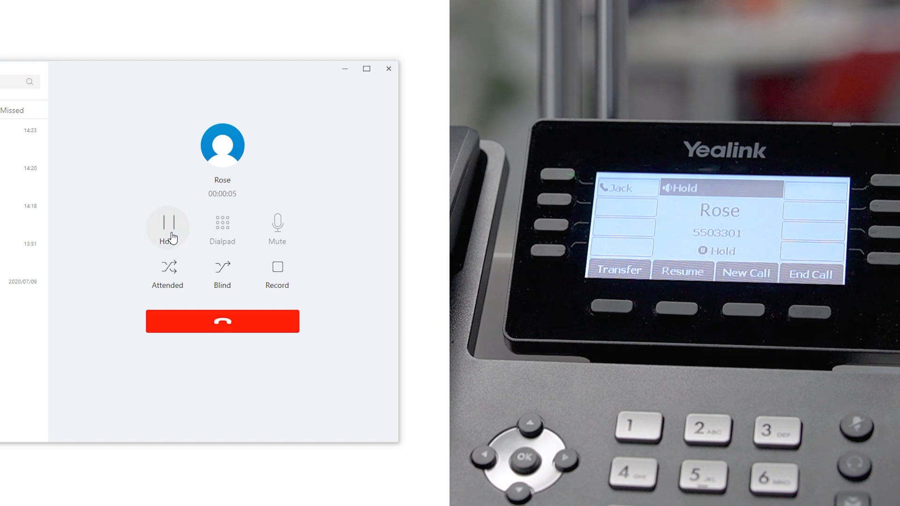
left_click(168, 228)
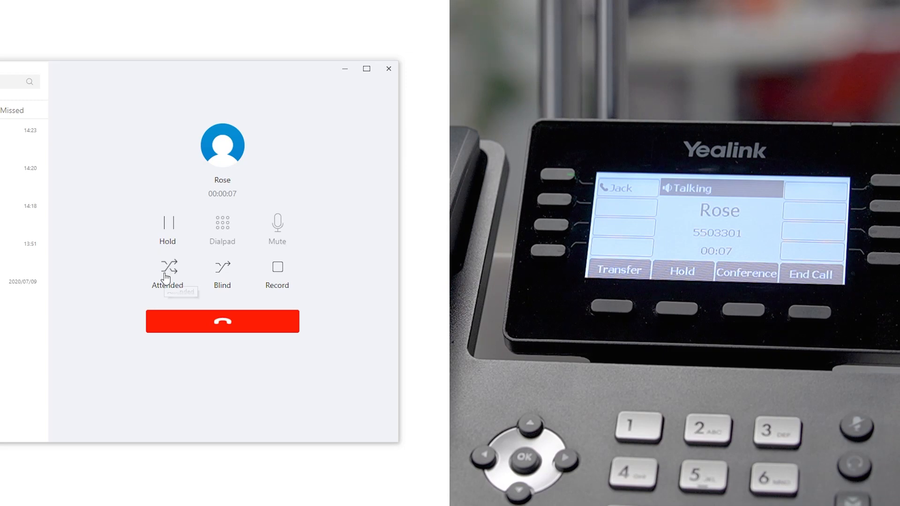
mouse_move(221, 270)
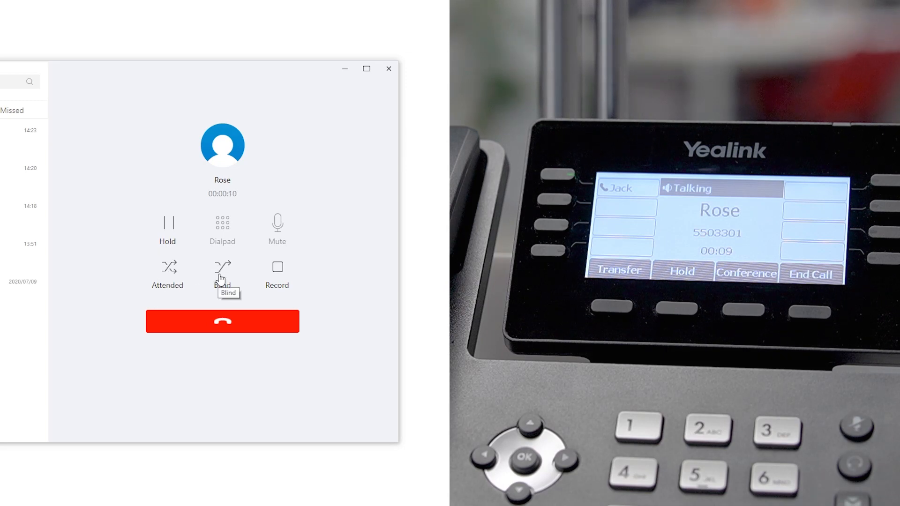
mouse_move(285, 287)
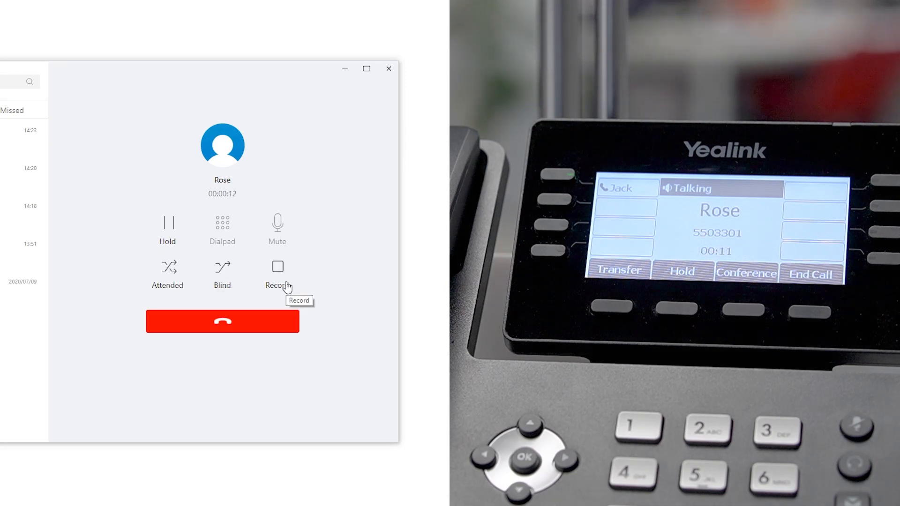
mouse_move(245, 329)
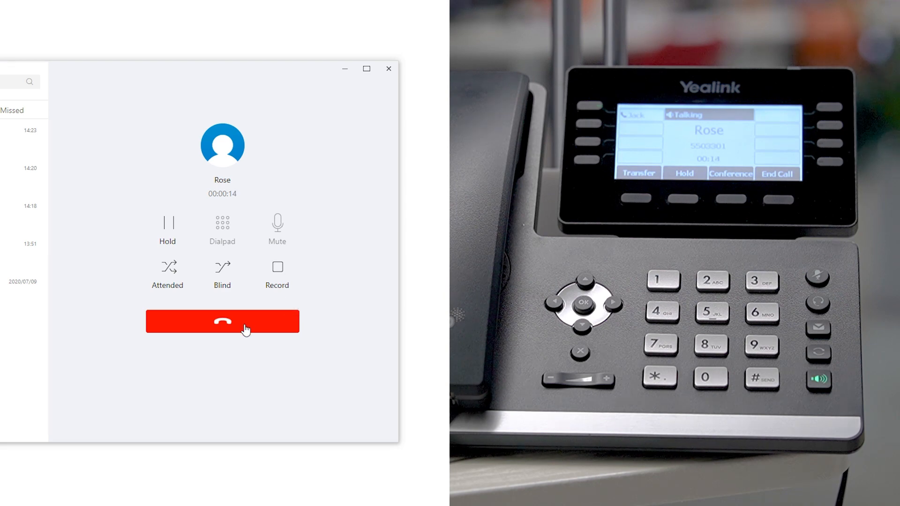
left_click(222, 321)
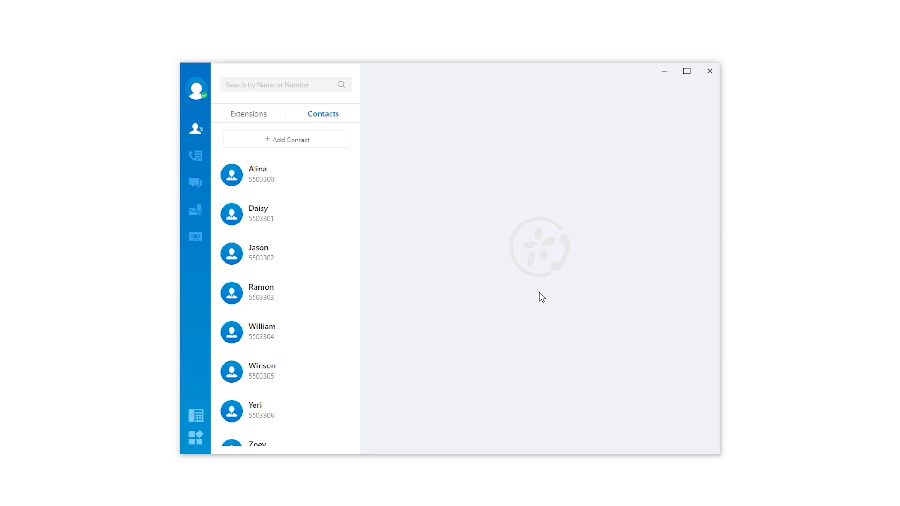
mouse_move(332, 222)
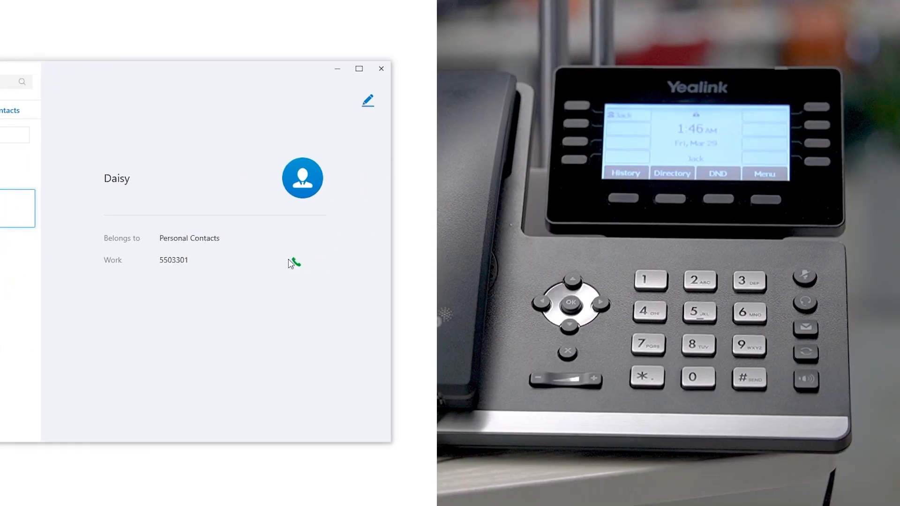
left_click(294, 264)
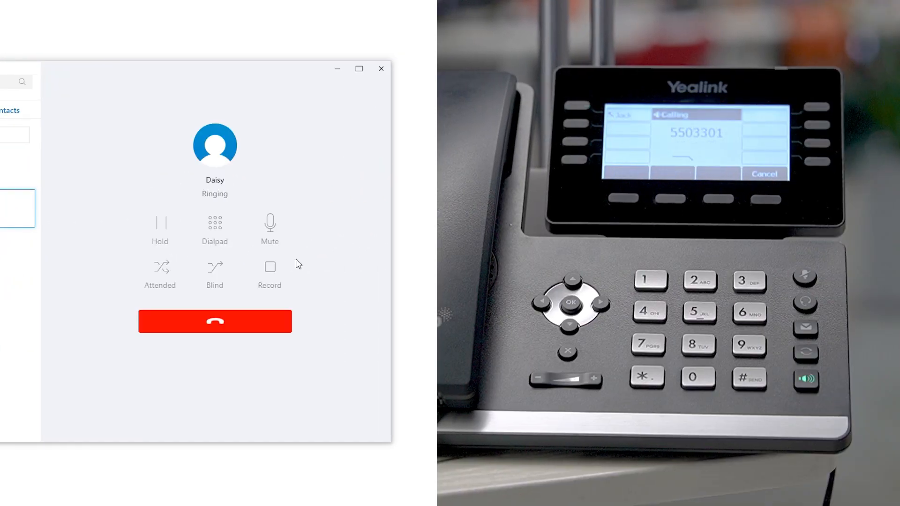